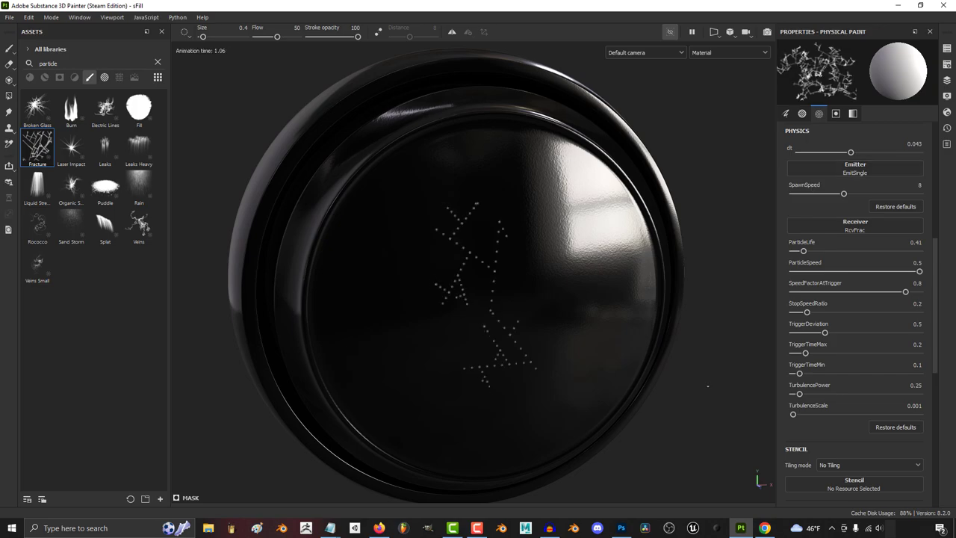
# Step: Lower SpawnSpeed and shorten ParticleLife so the crack strokes branch shorter
pyautogui.moveTo(844, 194); pyautogui.dragTo(801, 194)
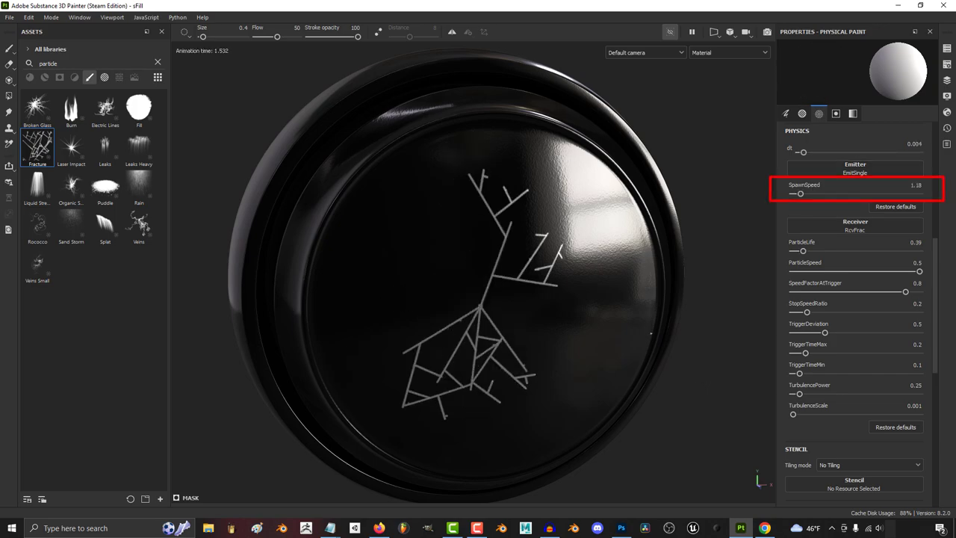
pyautogui.moveTo(798, 194); pyautogui.dragTo(888, 195)
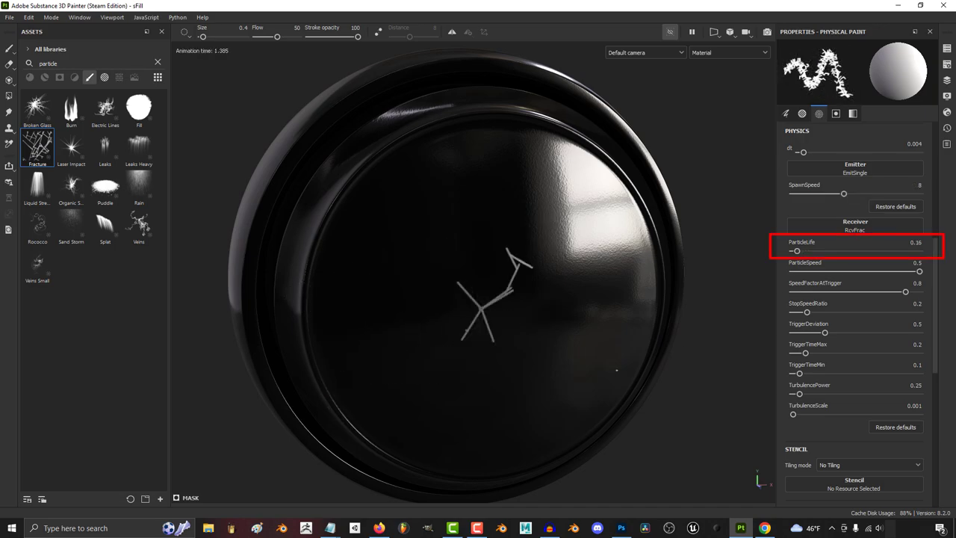
# Step: Raise ParticleLife to about 2.4, then retune SpeedFactorAtTrigger low and back up
pyautogui.moveTo(798, 251); pyautogui.dragTo(860, 251)
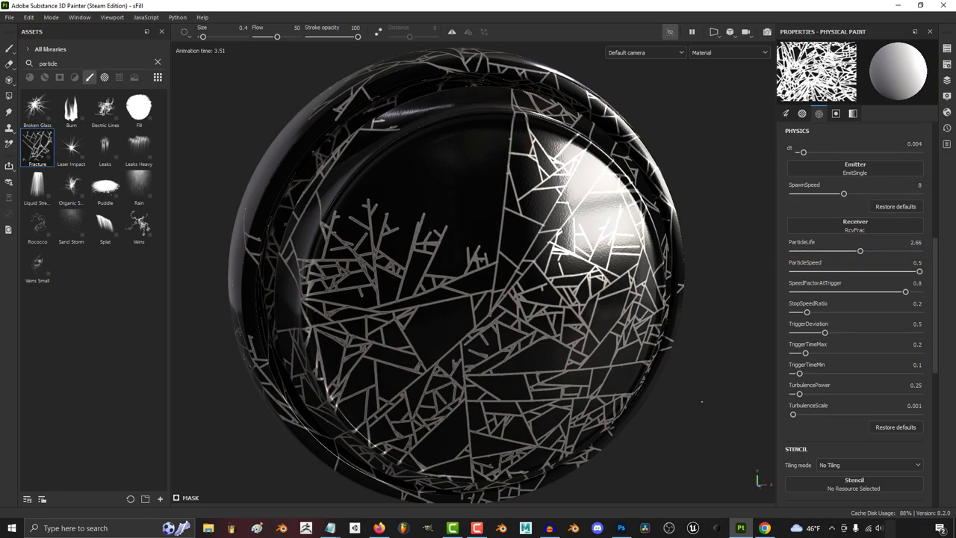
pyautogui.moveTo(917, 272); pyautogui.dragTo(851, 272)
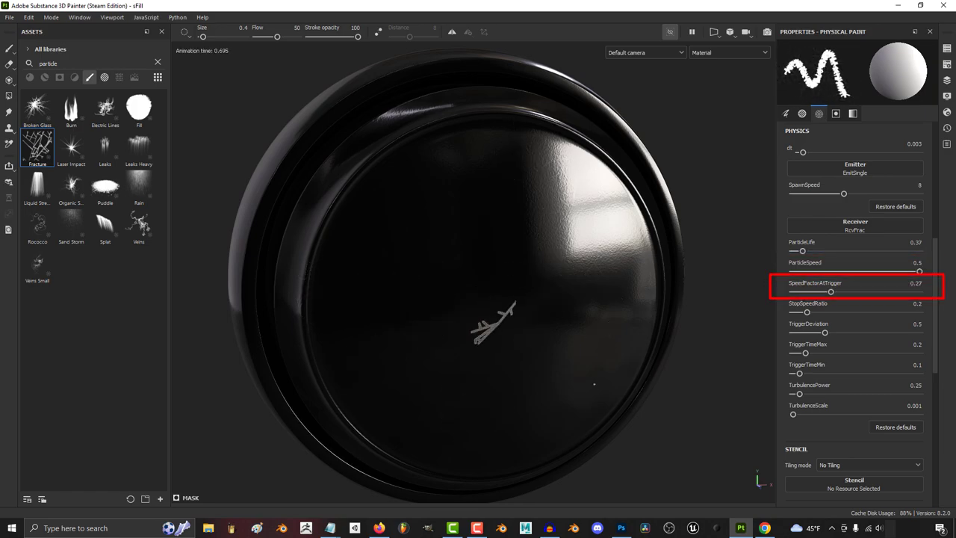
pyautogui.moveTo(848, 291); pyautogui.dragTo(917, 291)
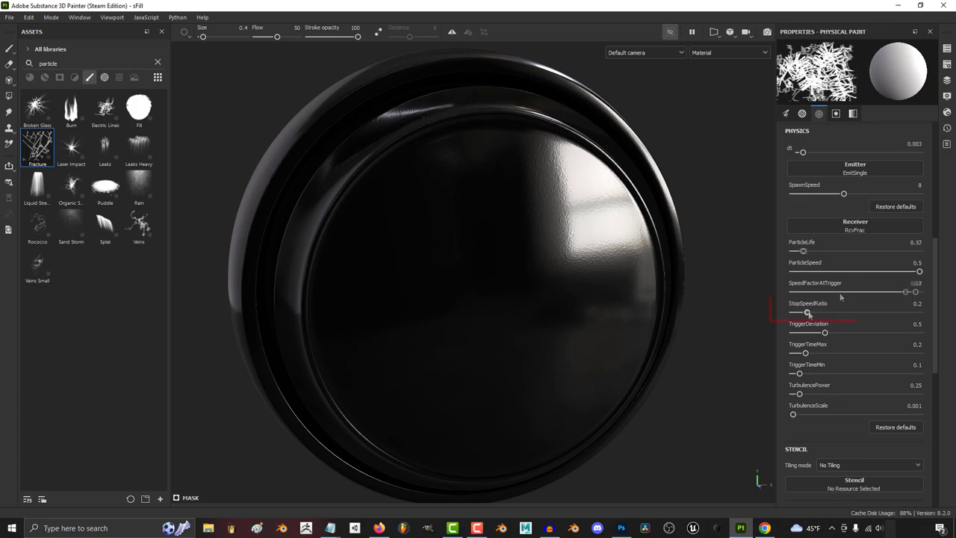
# Step: Retune TriggerDeviation, then raise TurbulenceForce and TurbulenceScale for the crack particles
pyautogui.moveTo(808, 313); pyautogui.dragTo(893, 312)
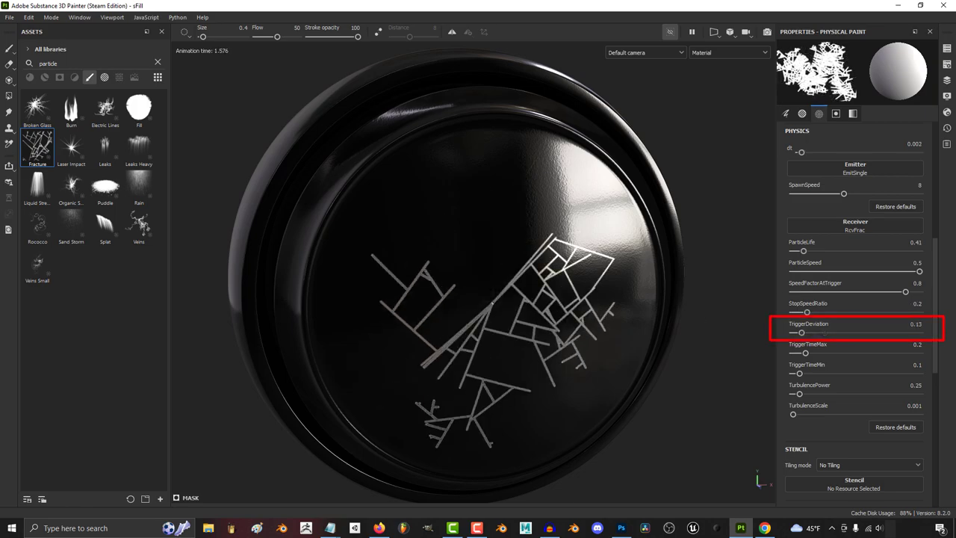
pyautogui.moveTo(799, 333); pyautogui.dragTo(914, 333)
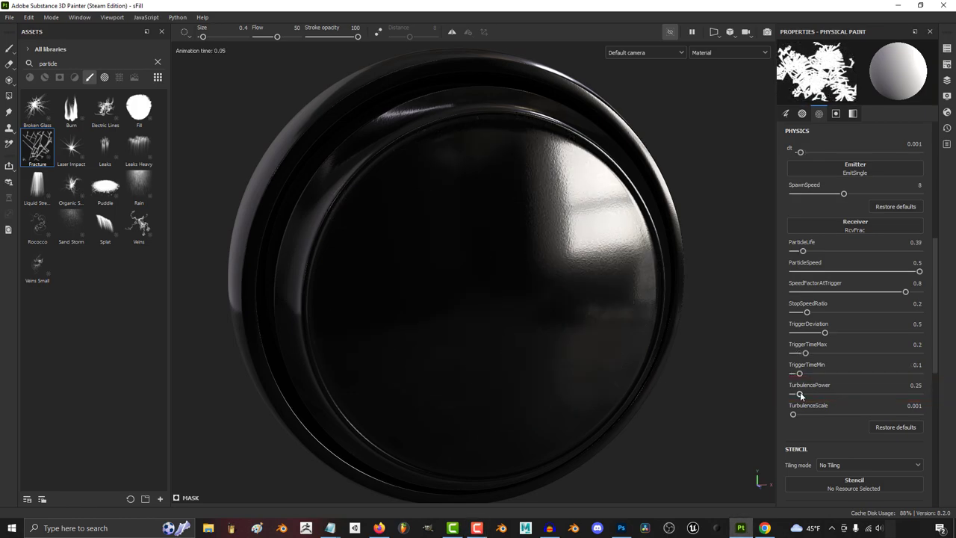
pyautogui.moveTo(799, 395); pyautogui.dragTo(917, 394)
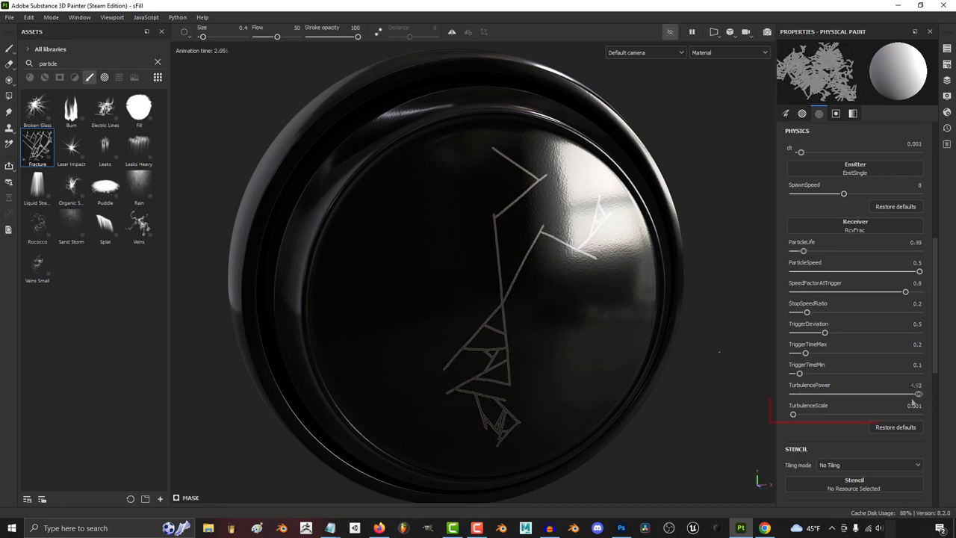
pyautogui.moveTo(793, 414); pyautogui.dragTo(914, 413)
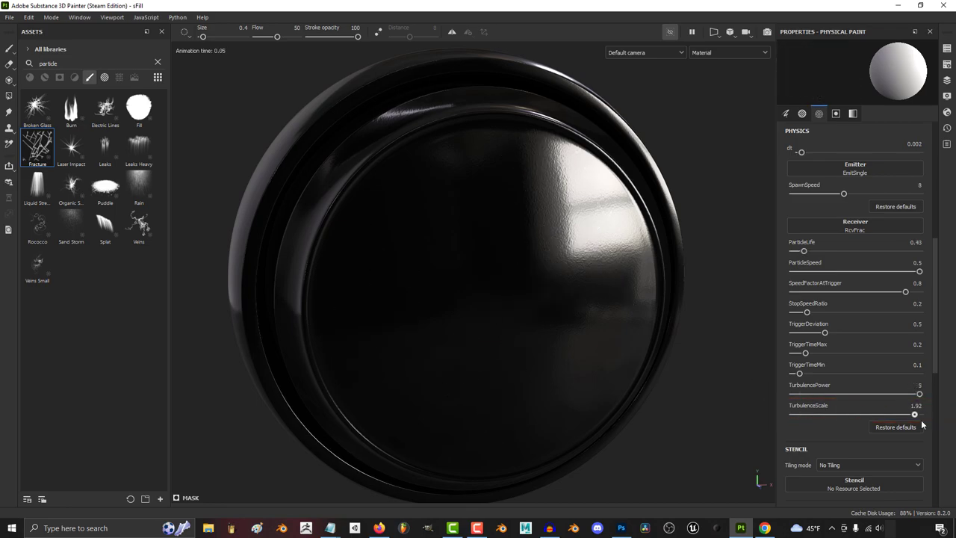